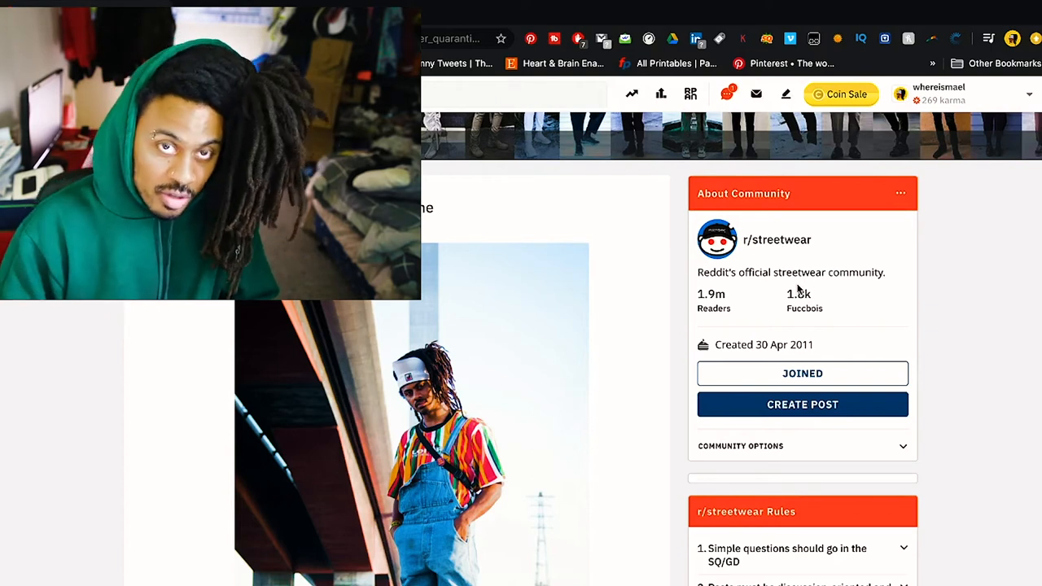
pyautogui.scroll(-3)
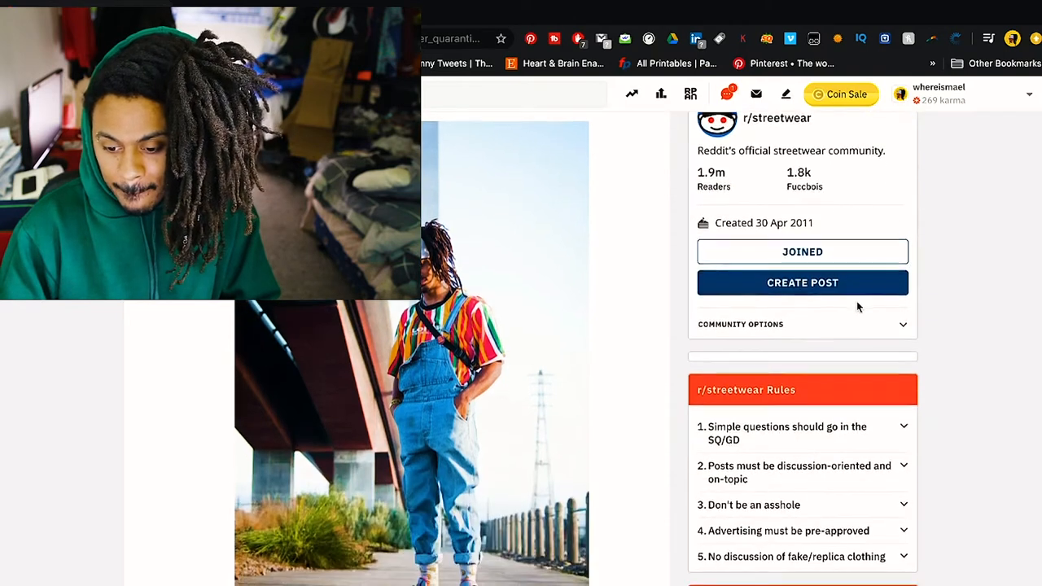
pyautogui.scroll(3)
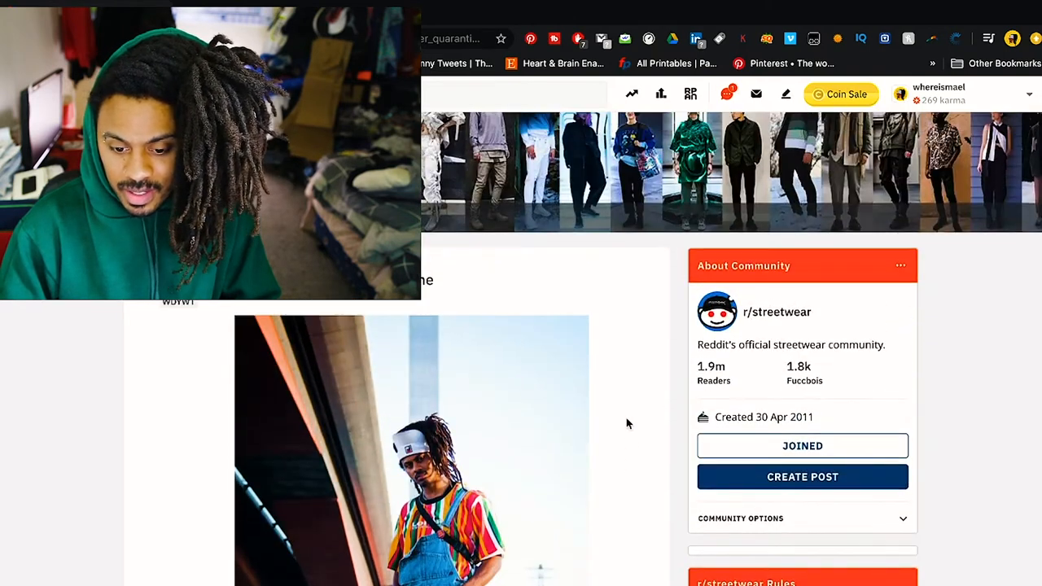
pyautogui.scroll(-3)
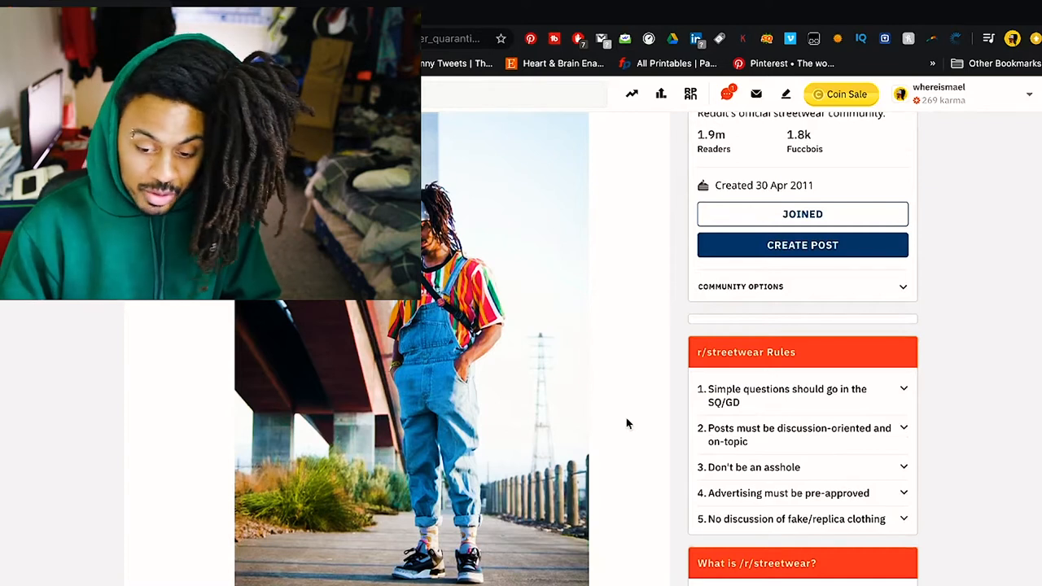
pyautogui.scroll(-3)
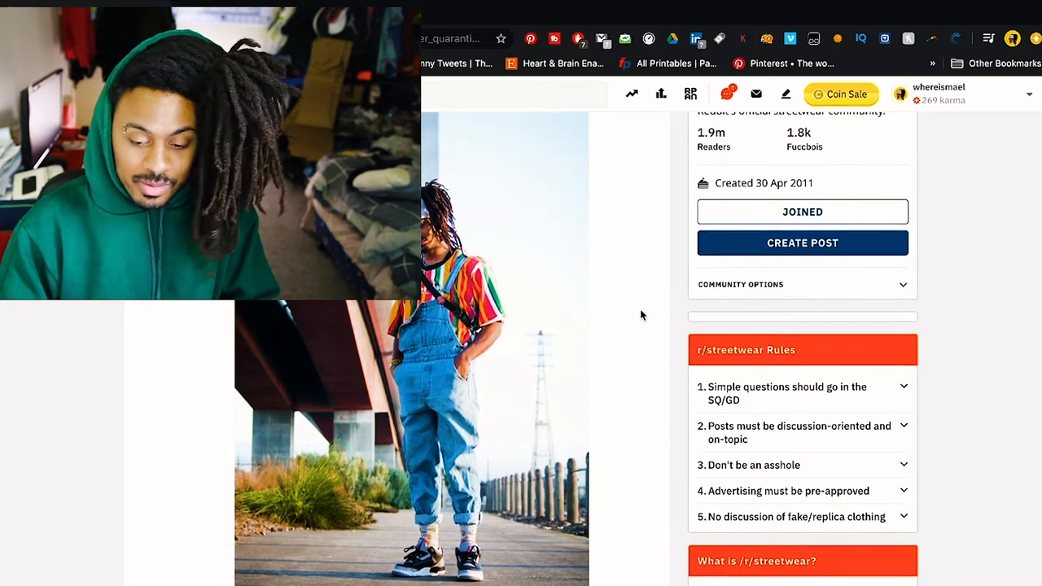
pyautogui.scroll(3)
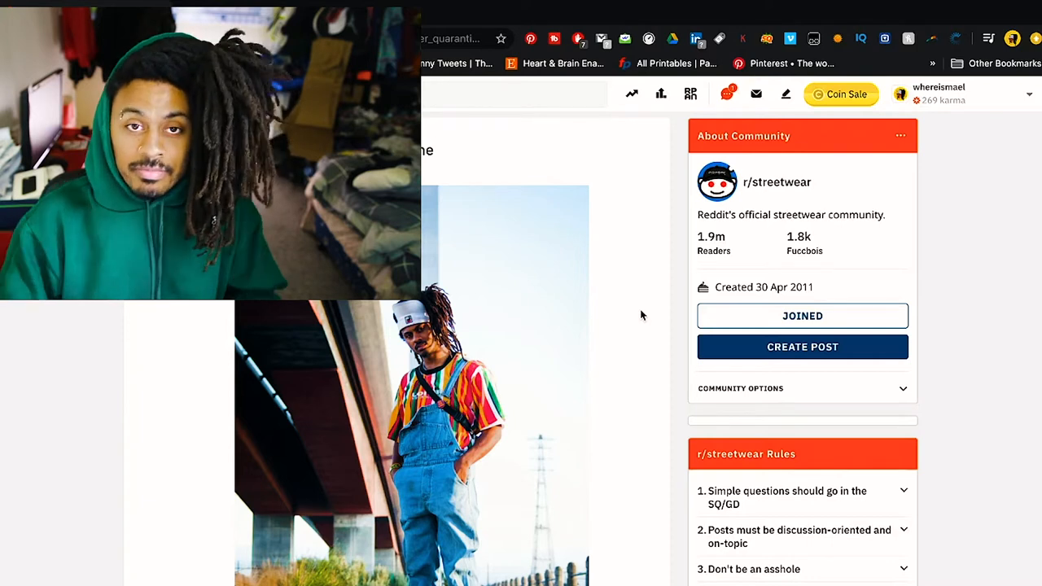
pyautogui.moveTo(628, 459)
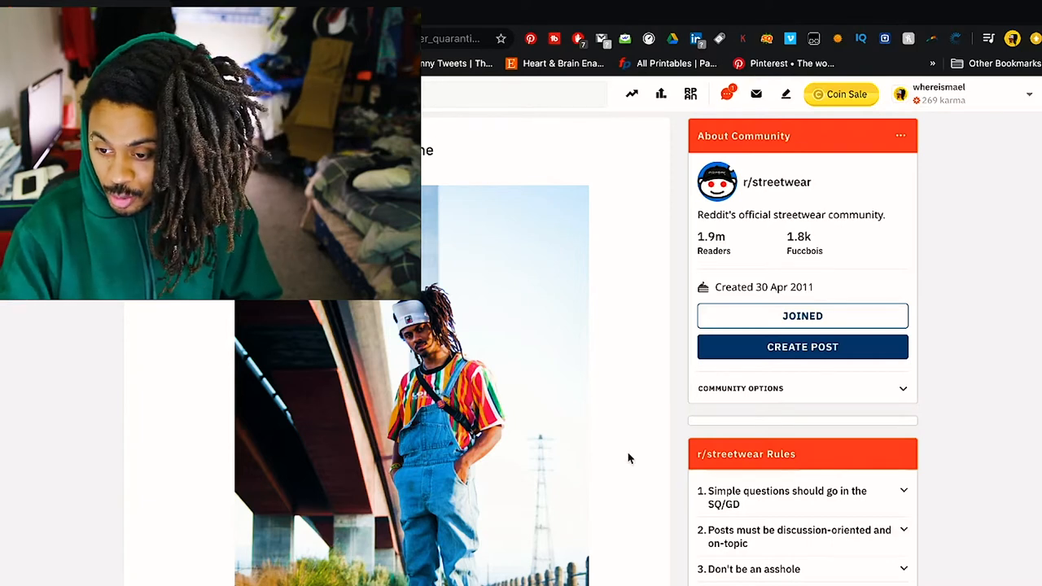
pyautogui.scroll(-3)
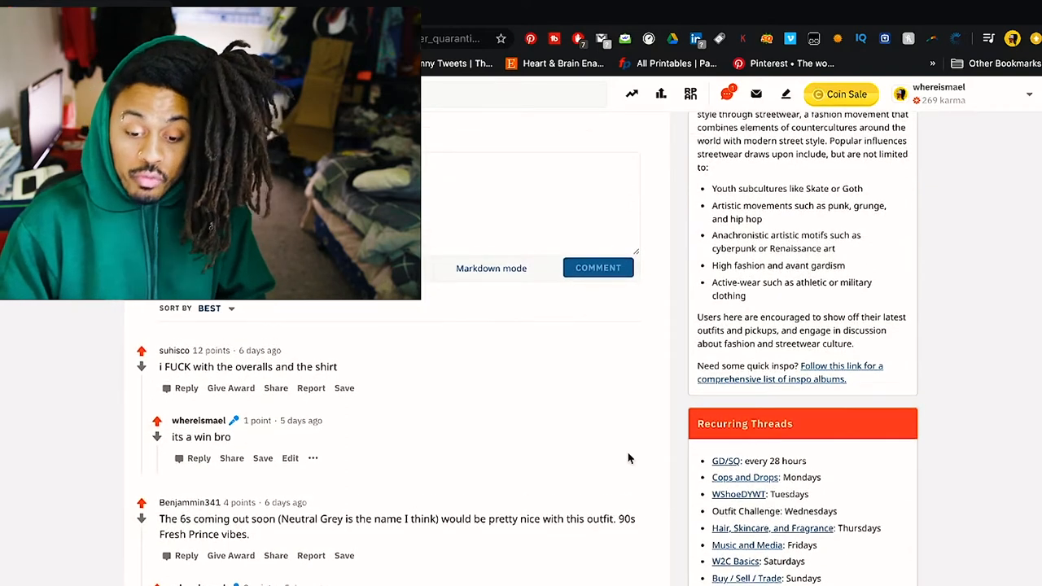
pyautogui.scroll(-3)
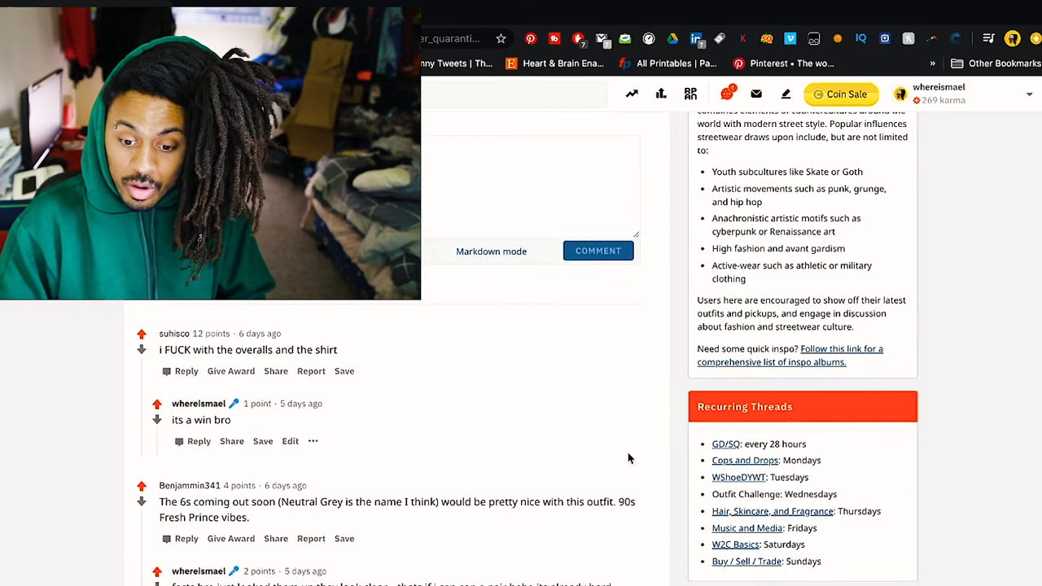
pyautogui.scroll(-3)
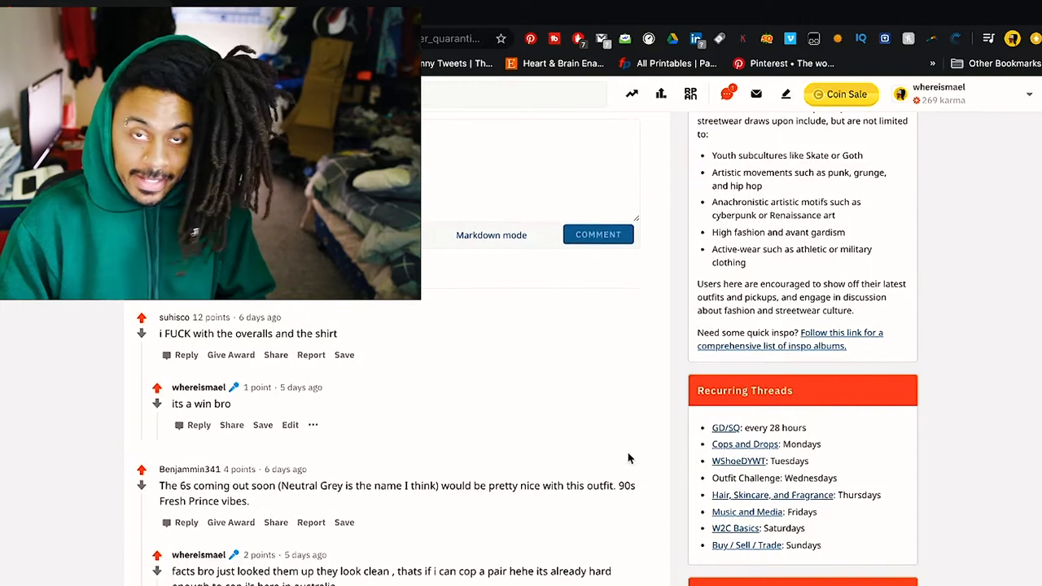
pyautogui.scroll(-3)
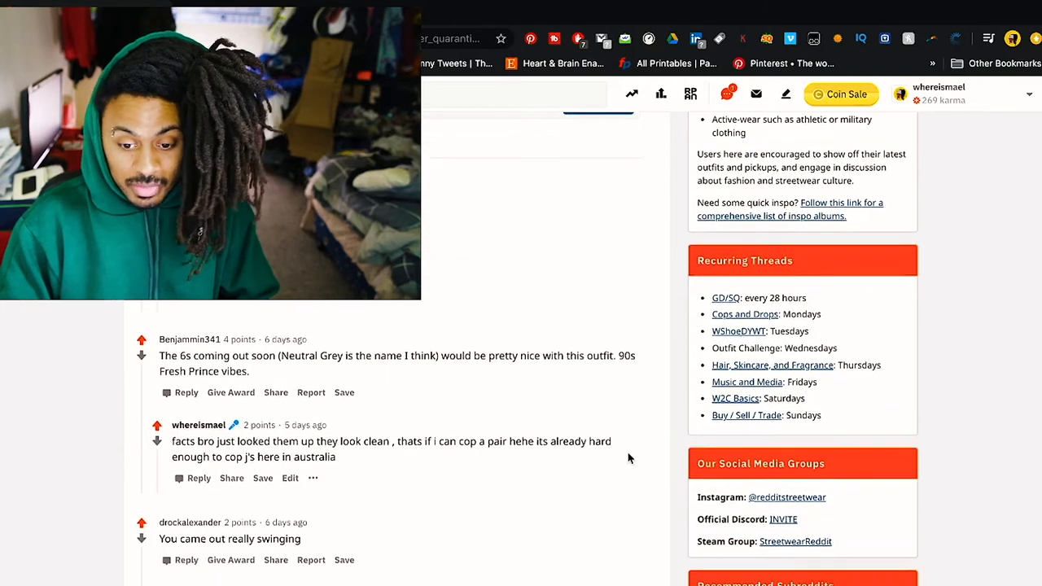
pyautogui.scroll(-3)
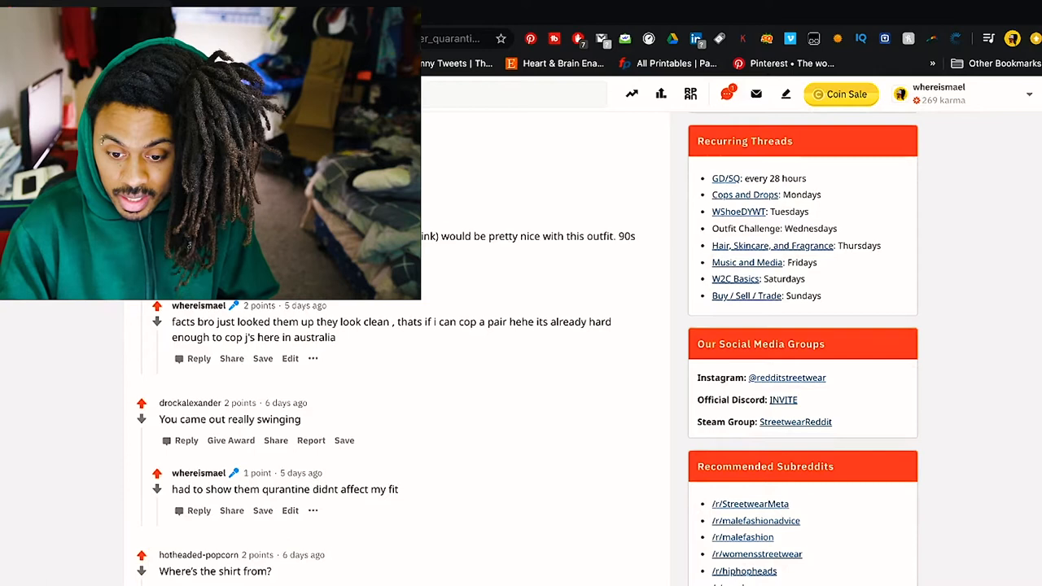
pyautogui.scroll(-3)
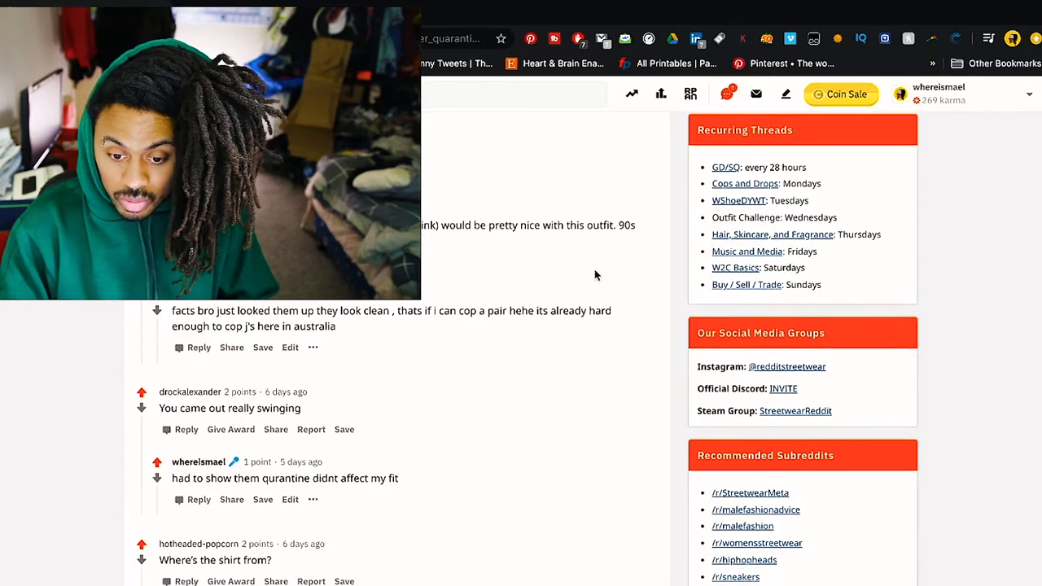
pyautogui.scroll(-3)
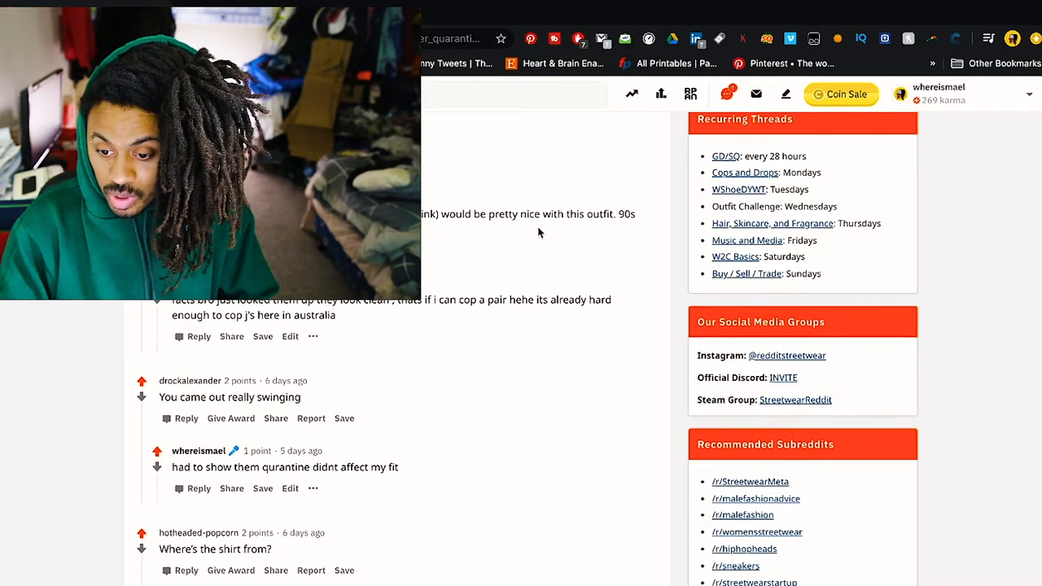
pyautogui.moveTo(548, 235)
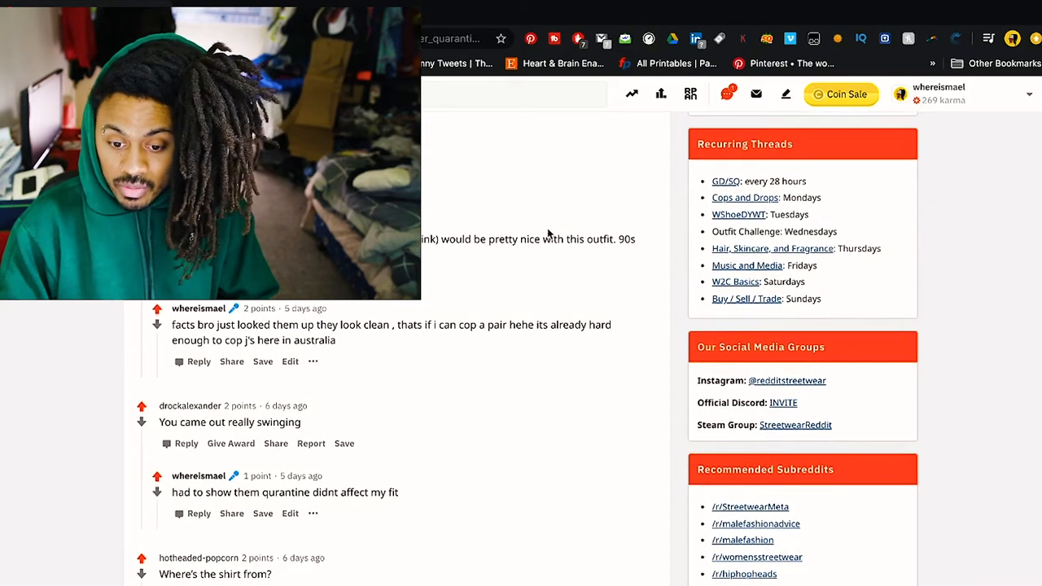
pyautogui.scroll(-3)
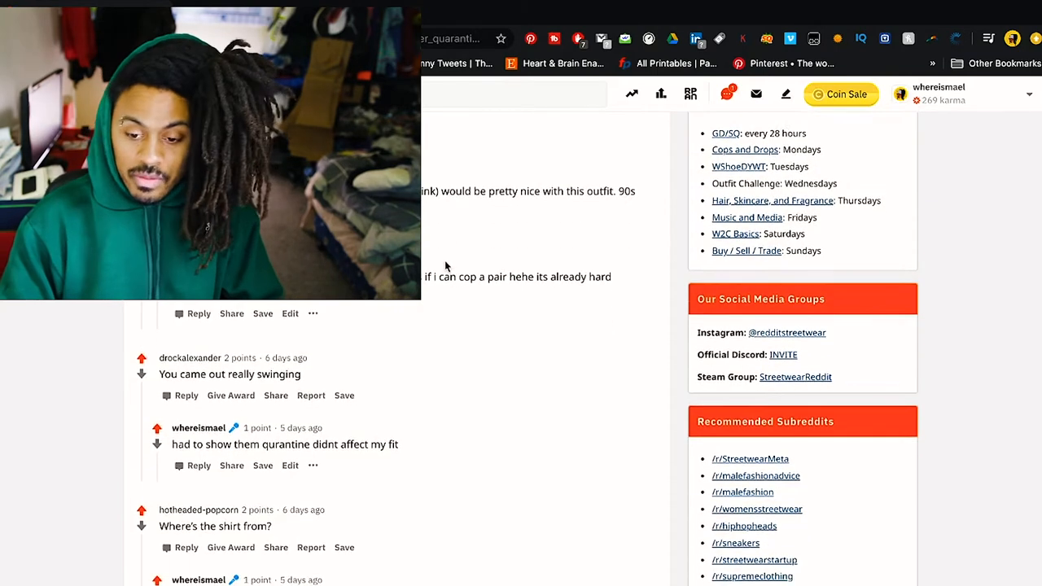
pyautogui.scroll(-3)
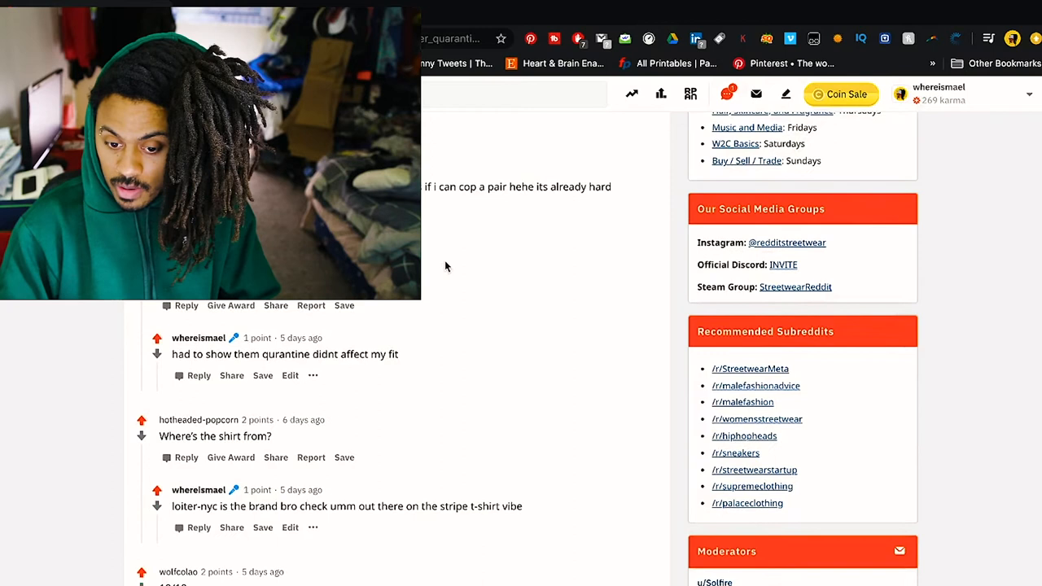
pyautogui.scroll(3)
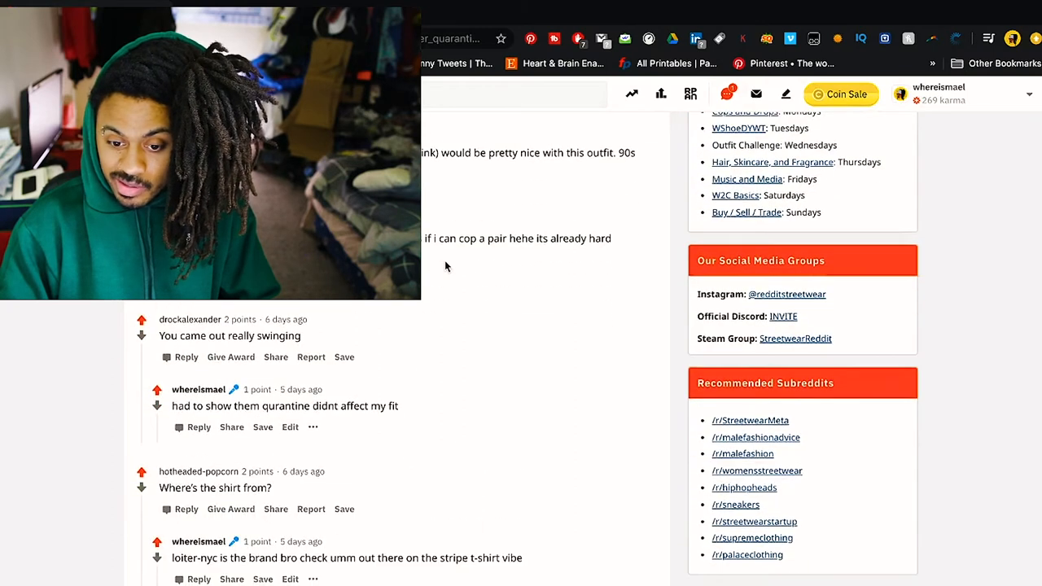
pyautogui.scroll(-3)
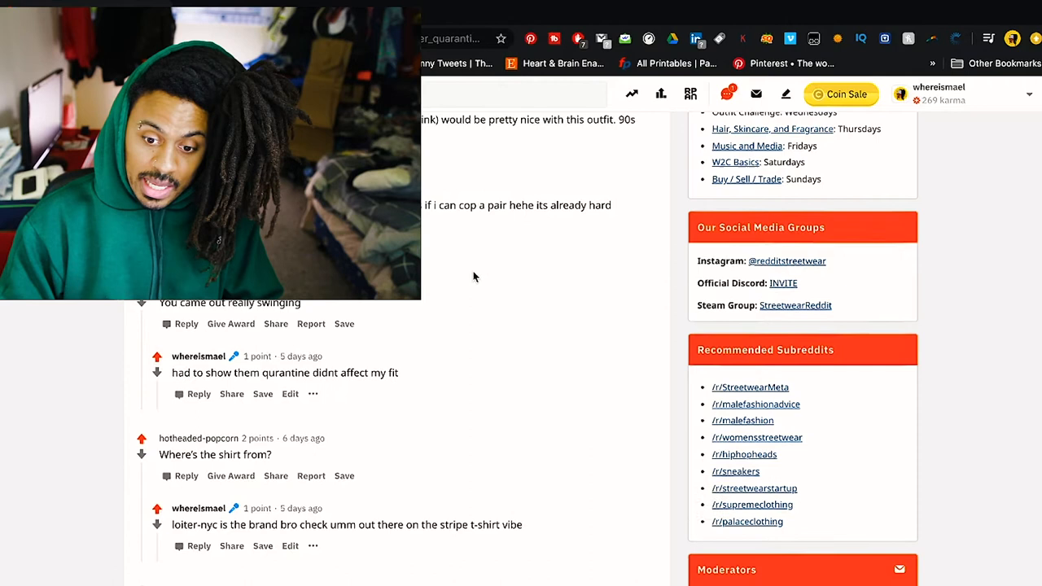
pyautogui.scroll(-3)
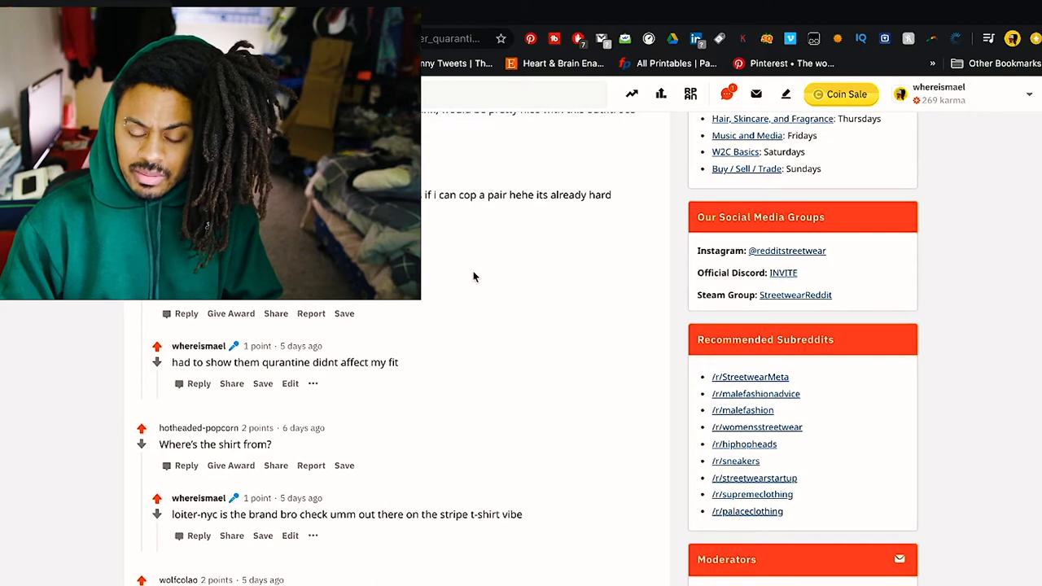
pyautogui.scroll(-3)
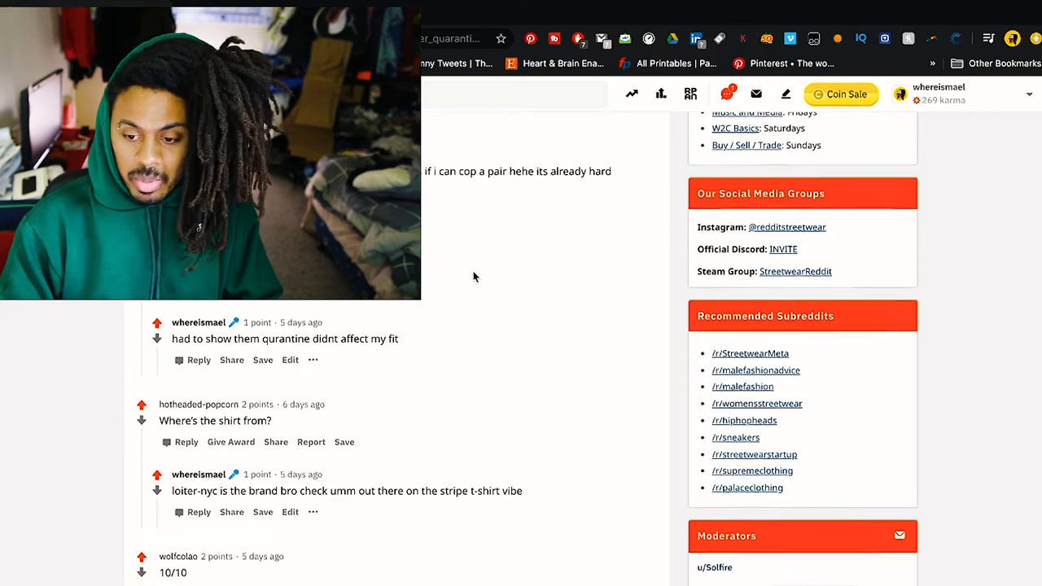
pyautogui.scroll(-3)
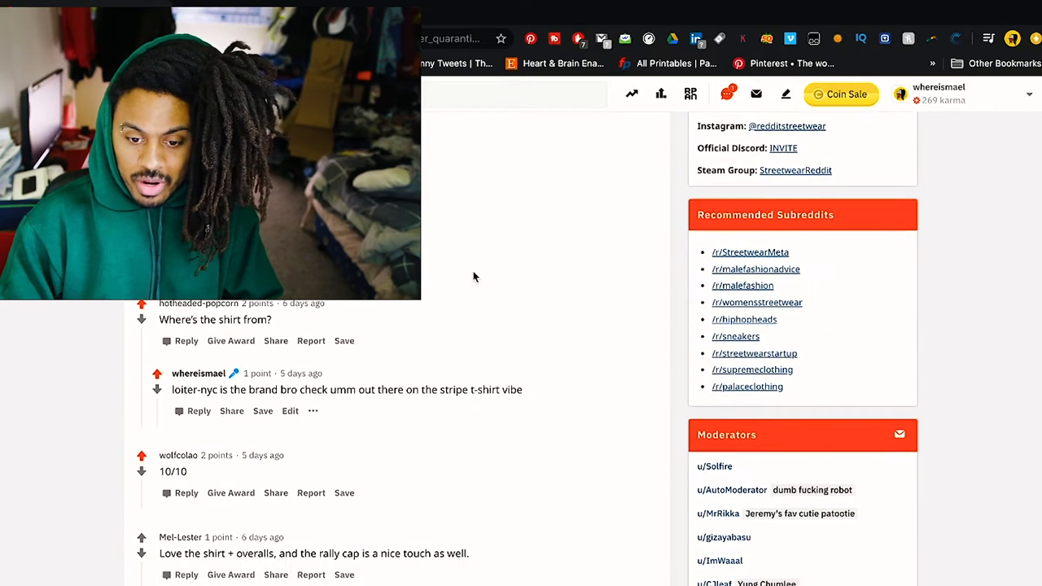
pyautogui.scroll(-3)
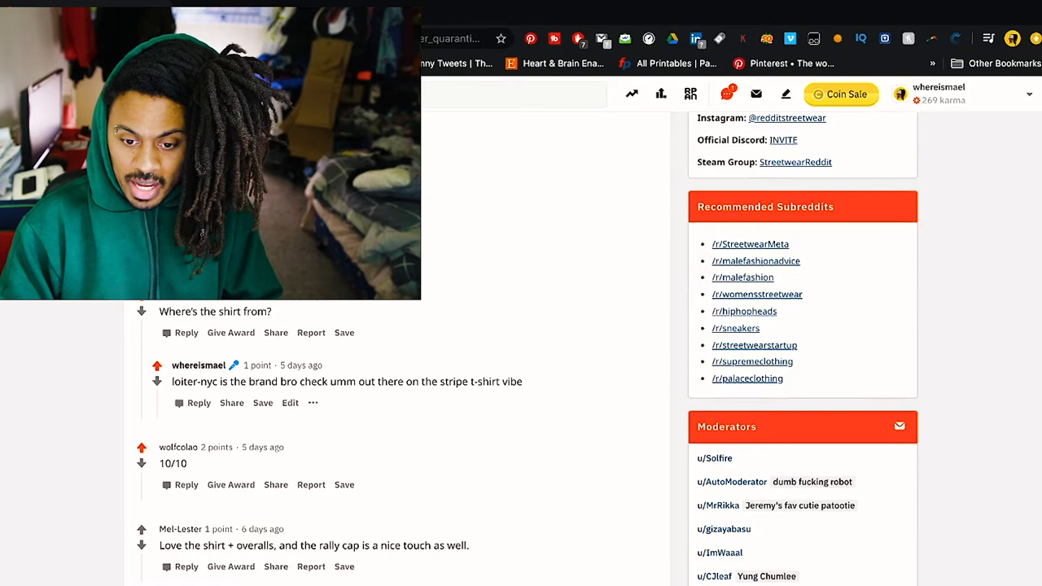
pyautogui.moveTo(447, 180)
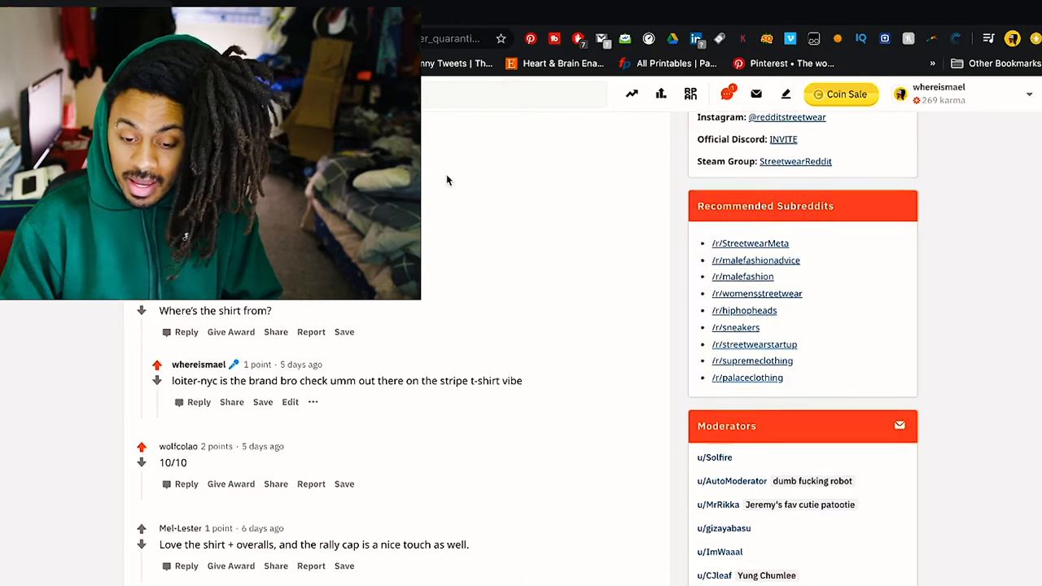
pyautogui.scroll(-3)
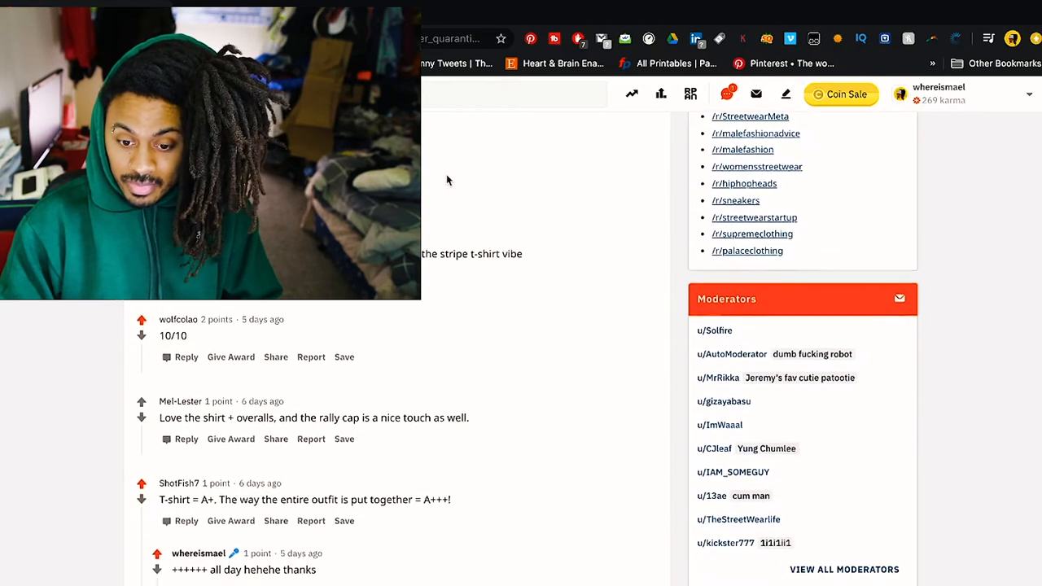
pyautogui.scroll(-3)
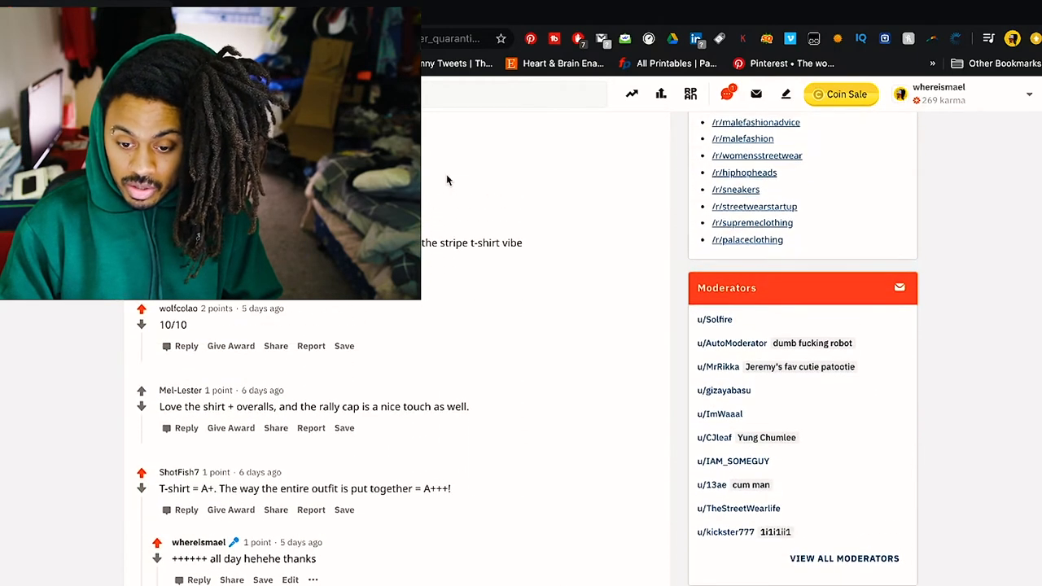
pyautogui.scroll(-3)
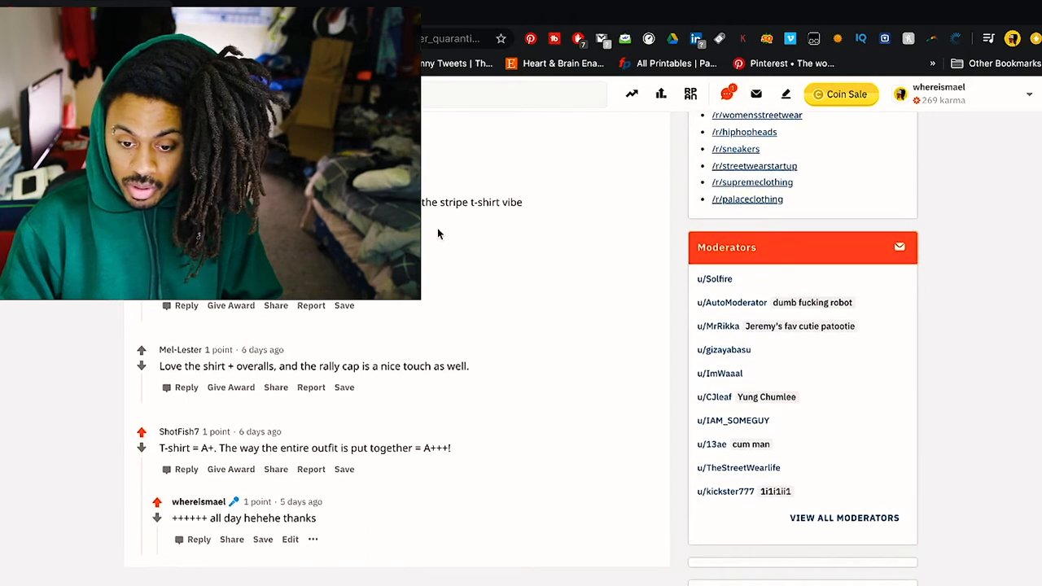
pyautogui.scroll(-3)
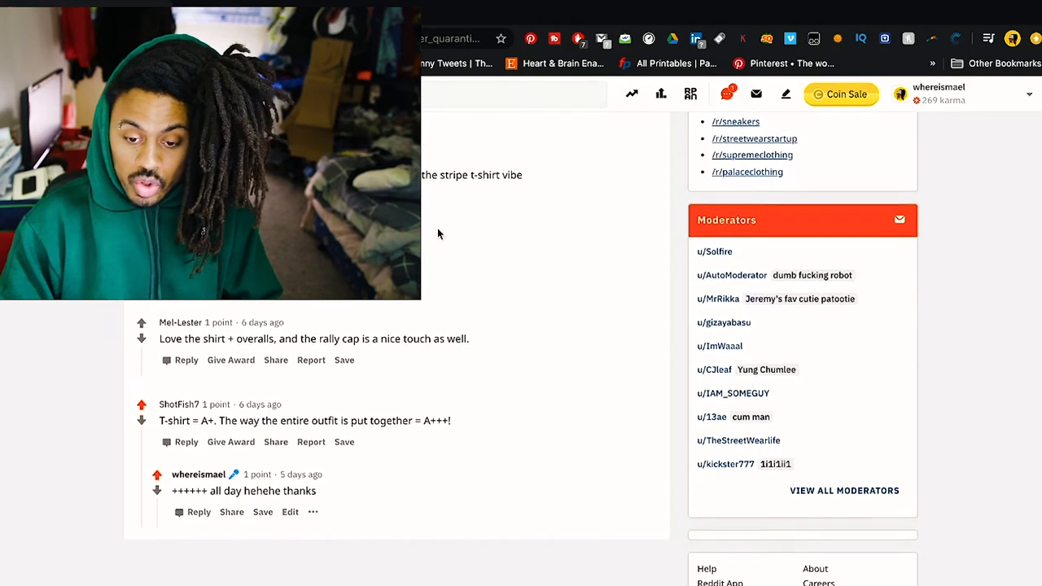
pyautogui.scroll(-3)
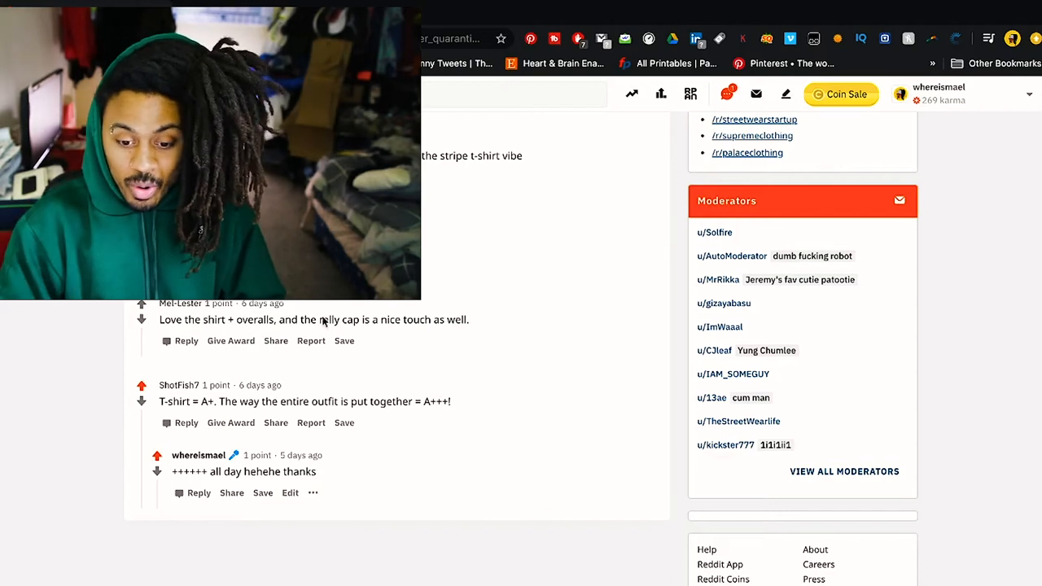
pyautogui.moveTo(340, 471)
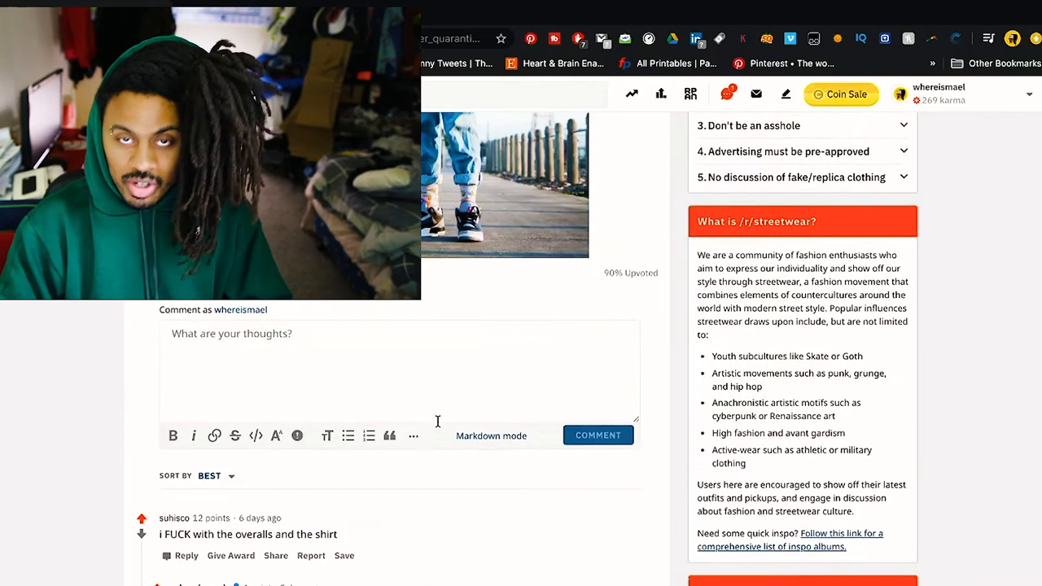
pyautogui.scroll(-3)
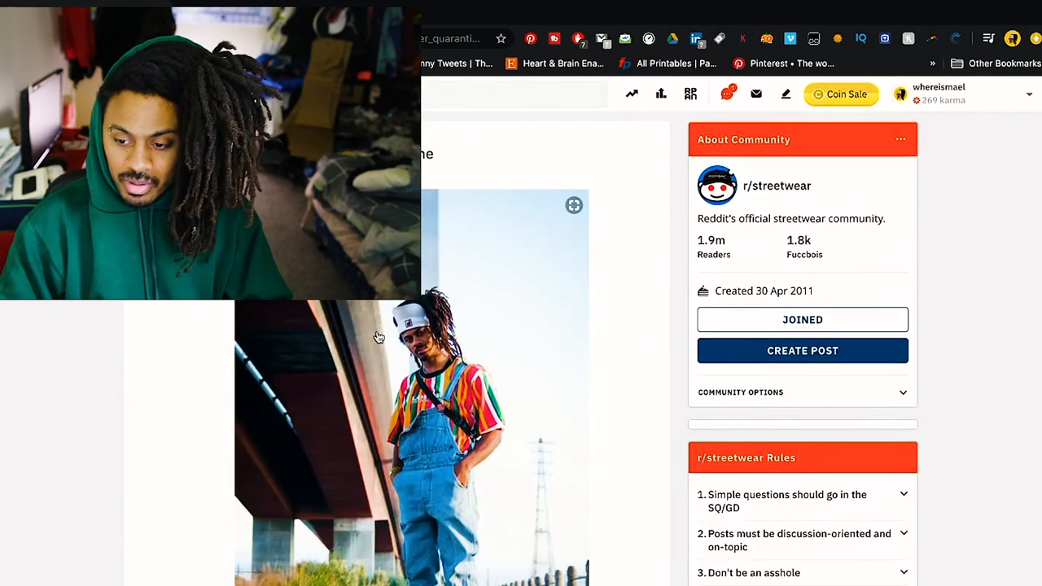
pyautogui.scroll(-3)
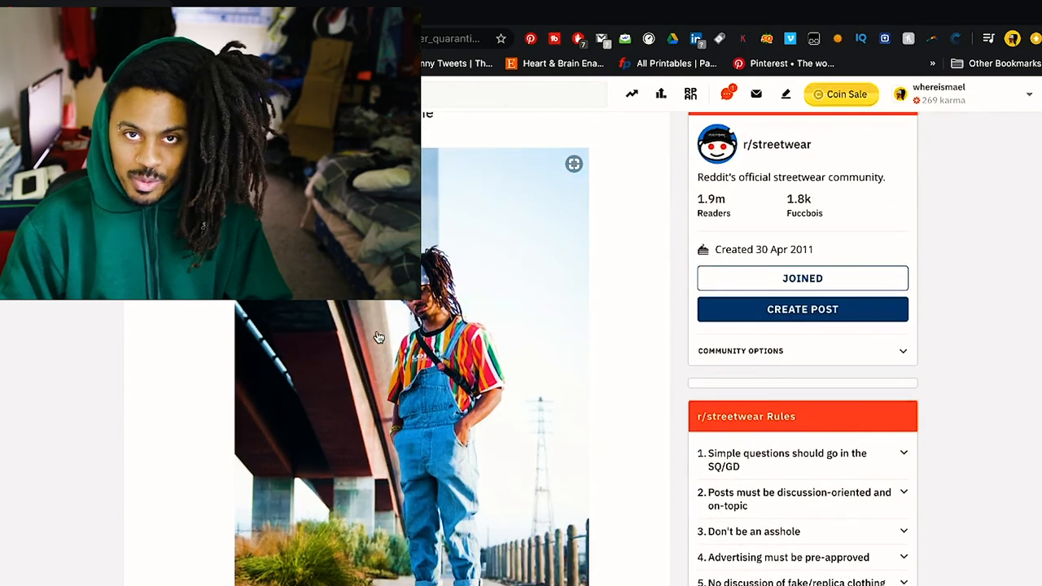
pyautogui.scroll(-3)
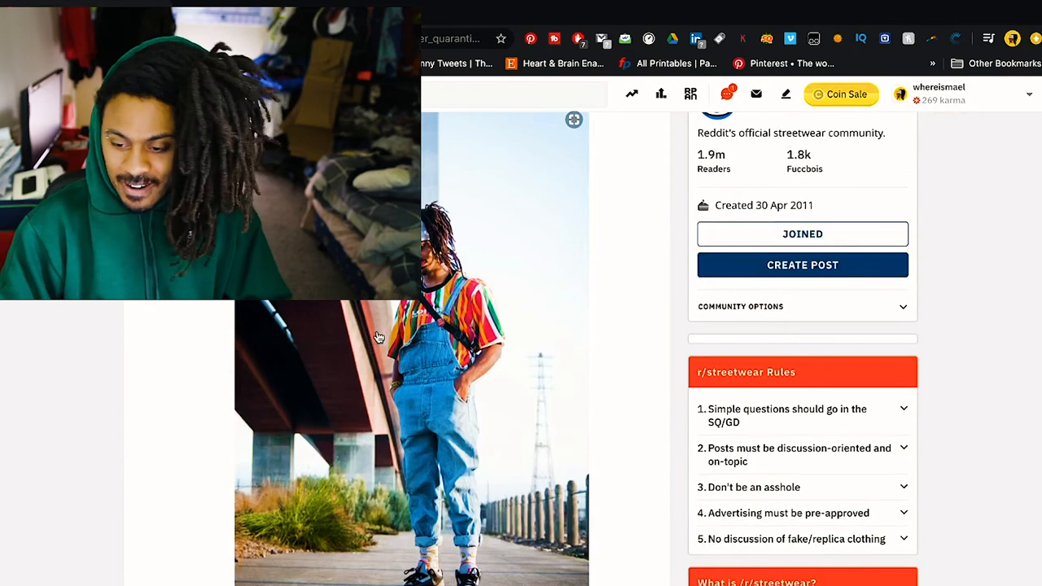
pyautogui.scroll(3)
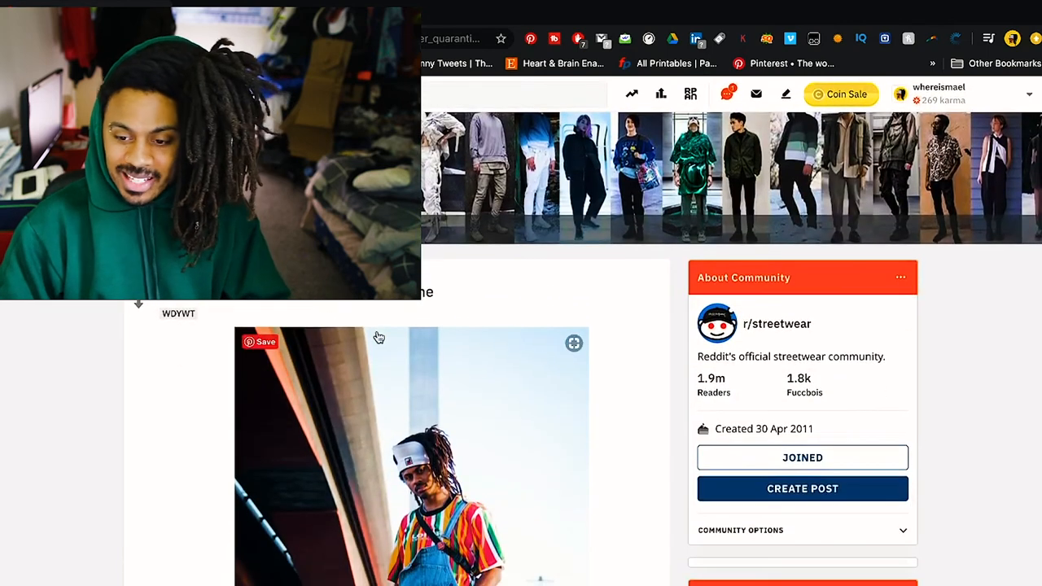
pyautogui.moveTo(570, 308)
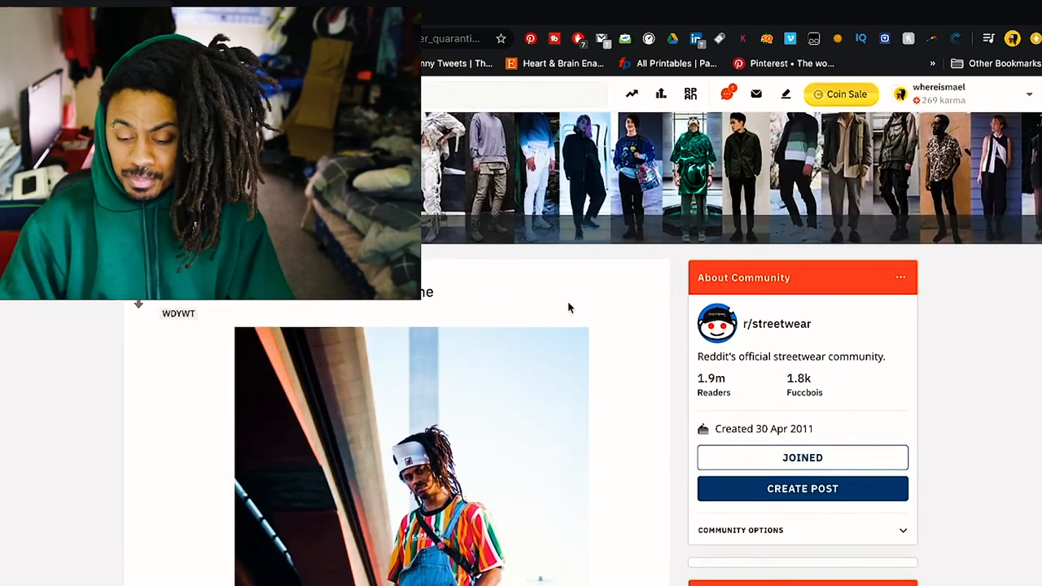